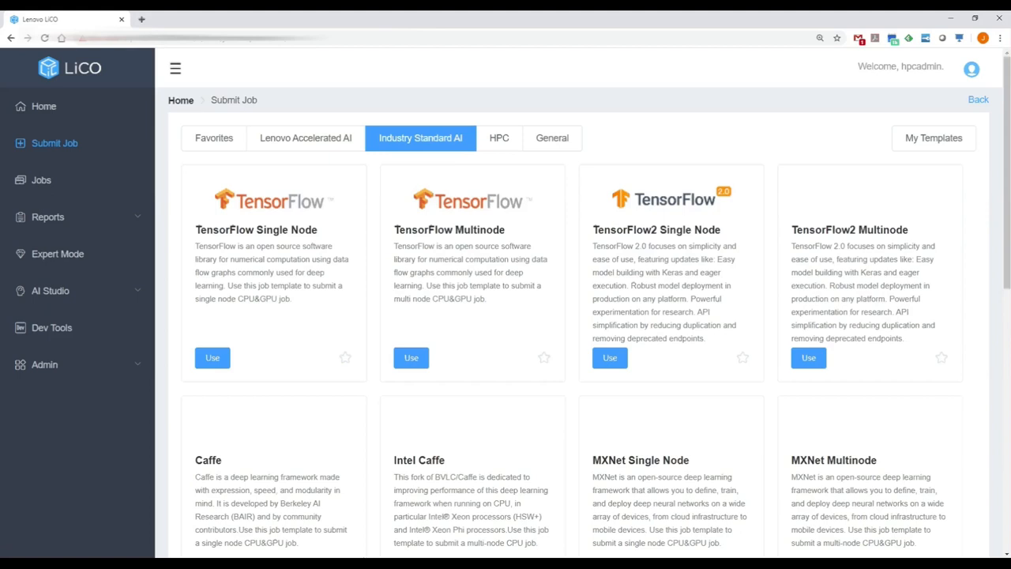
Browse the Lenovo Accelerated AI job templates, then bring up demo_jupyter's actions in Dev Tools.
click(307, 137)
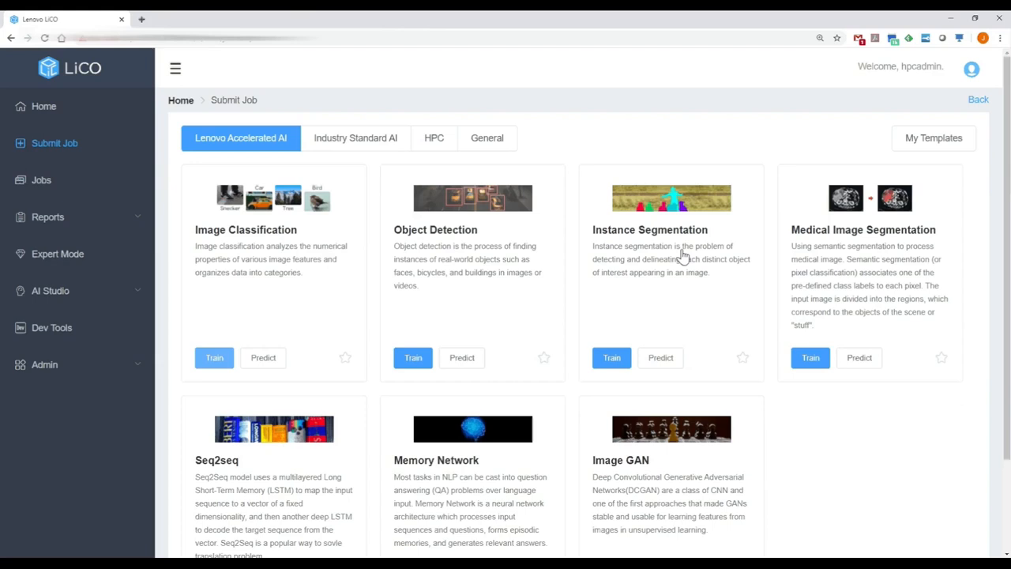
click(612, 358)
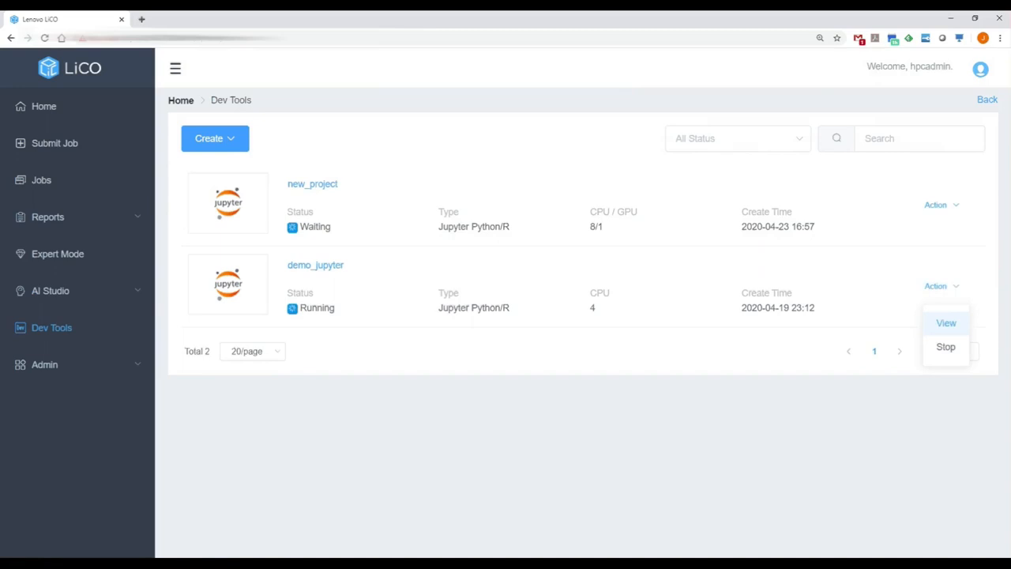
Open the running demo_jupyter notebook and log in to it.
click(946, 322)
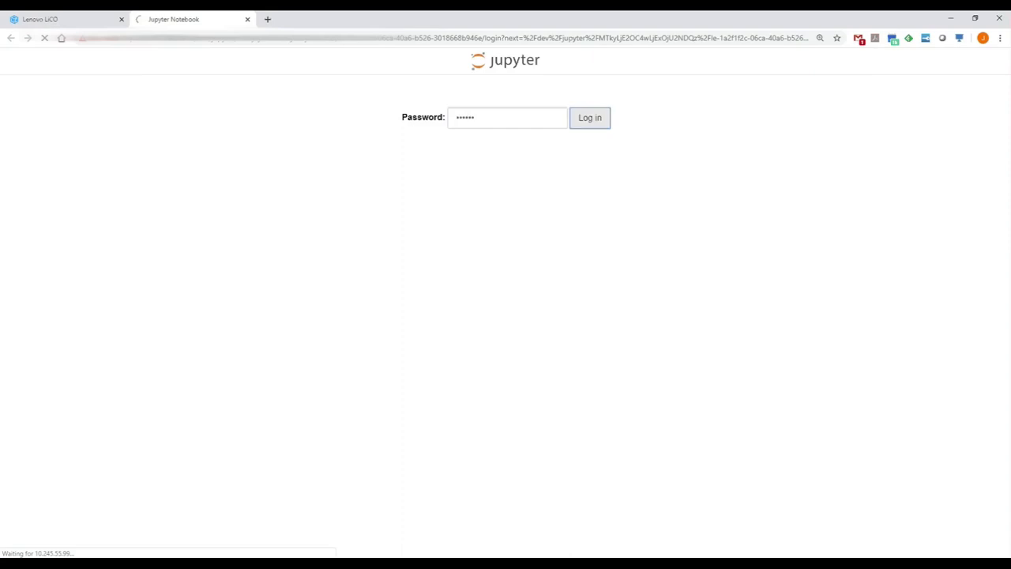
click(590, 117)
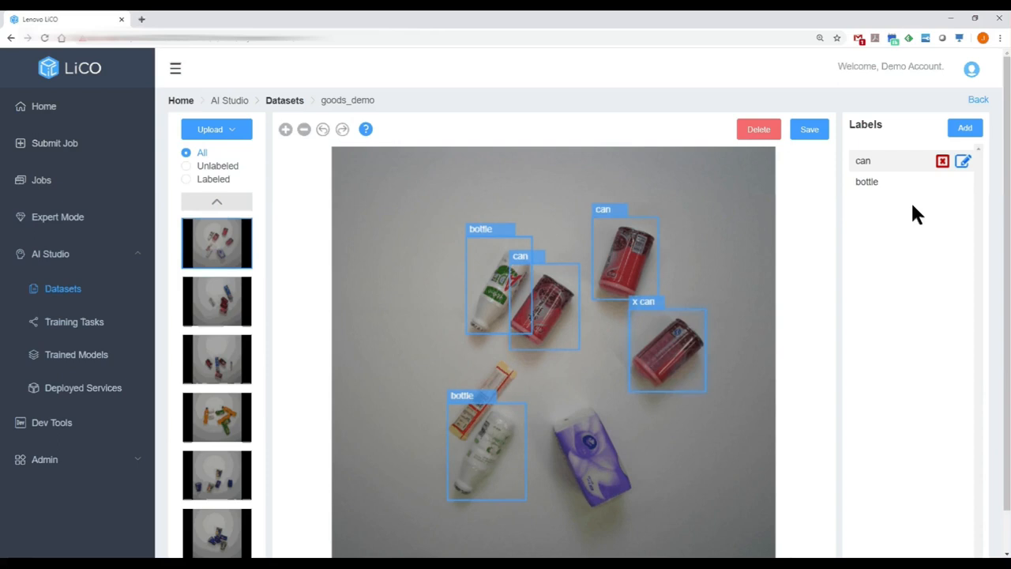
Start a TensorFlow2 job using tensorflow2-gpu, compute queue, 12 CPU cores, 1 GPU per node.
click(75, 355)
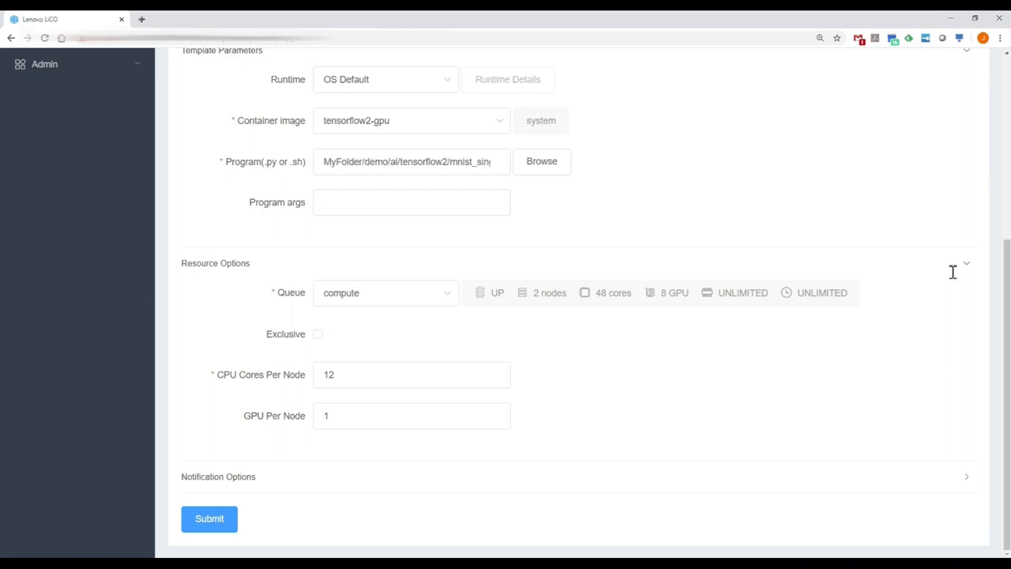
Set job completion notification to Email, then browse to the jj folder in Manage Files.
click(218, 476)
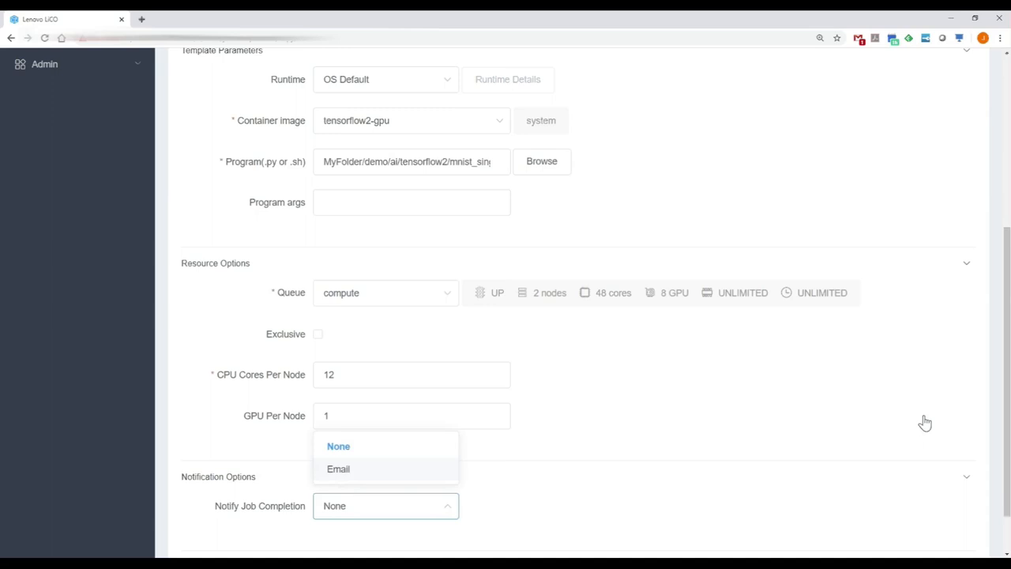
click(338, 469)
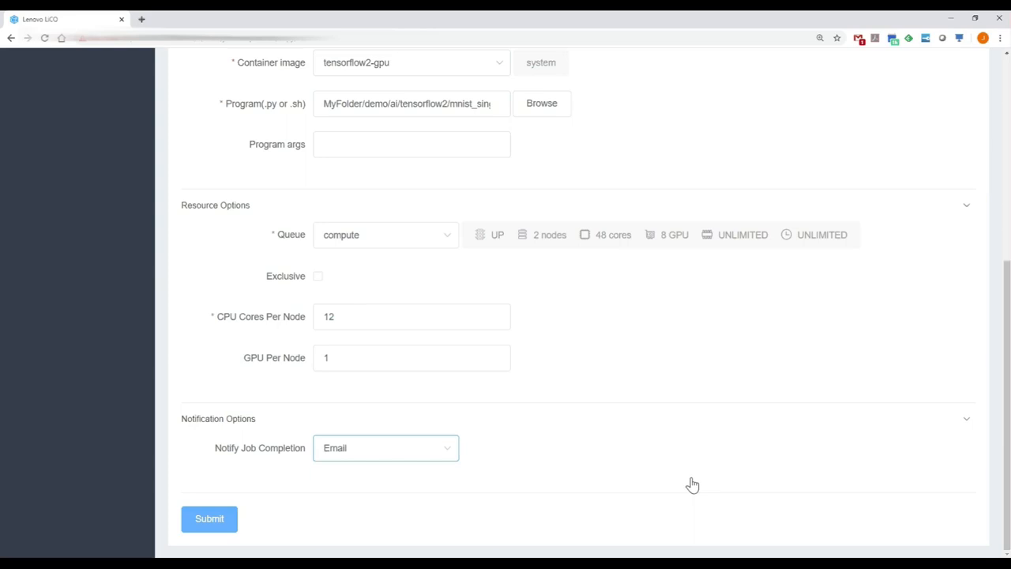
click(208, 519)
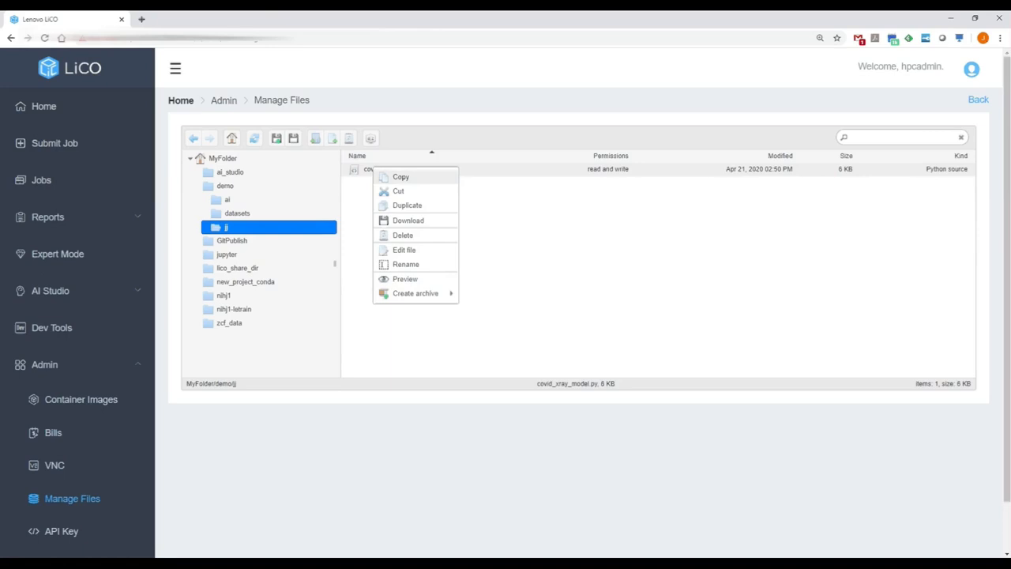
Duplicate covid_xray_model.py as covid_xray_model_copy.py and show MyFolder's top-level contents.
click(407, 205)
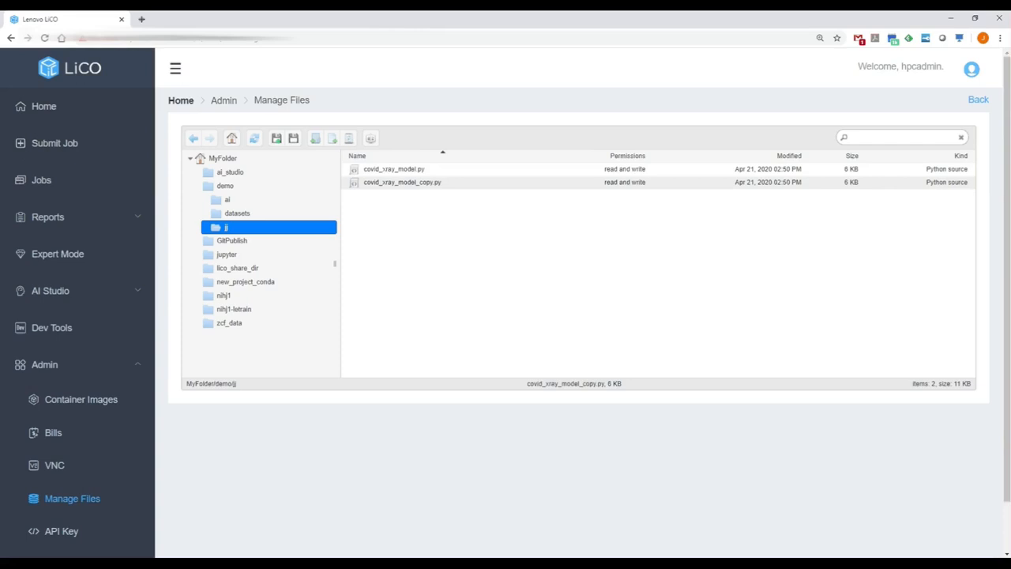
click(223, 158)
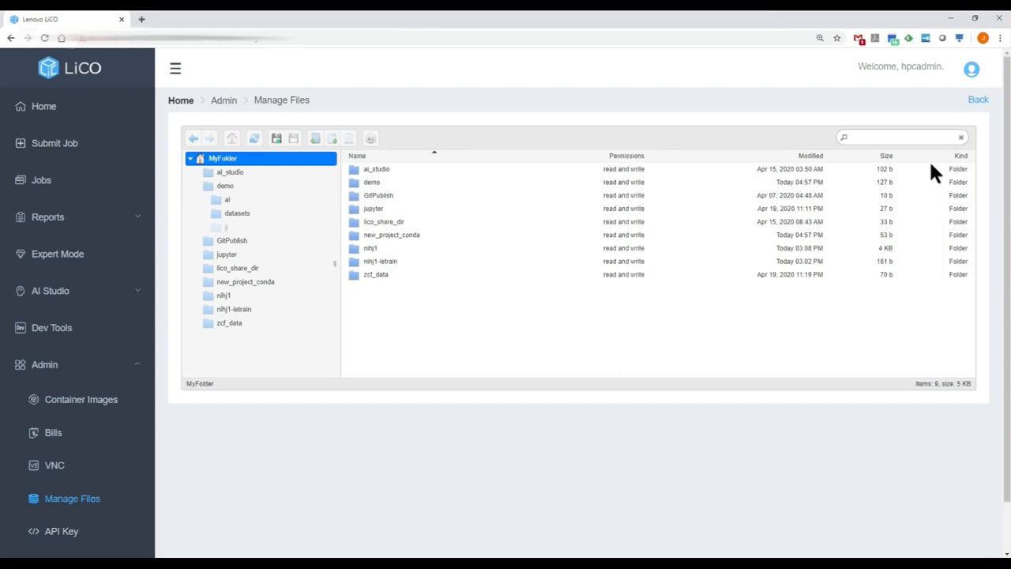